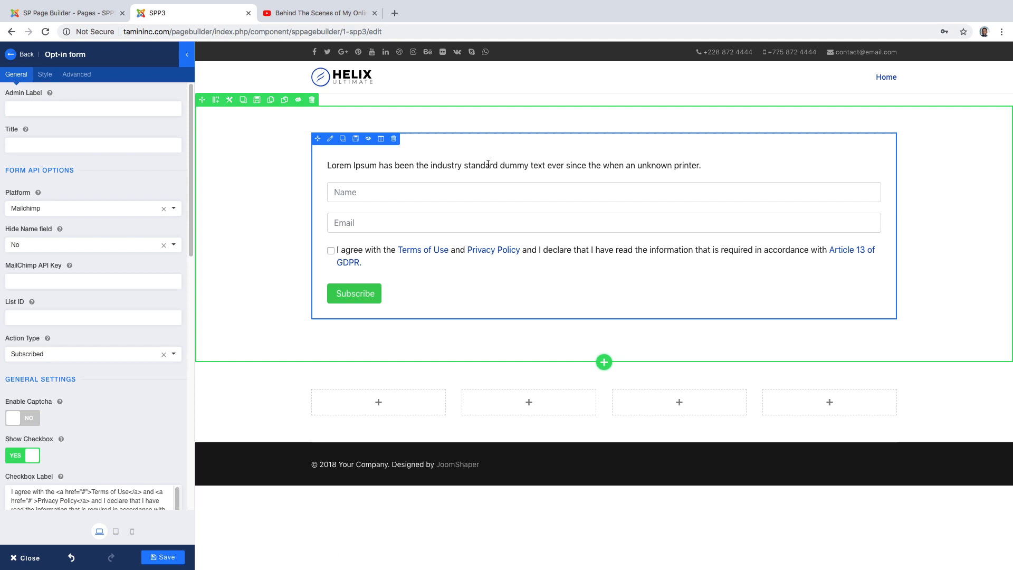
Expand the opt-in form's Platform dropdown to list the subscription platforms
{"action": "scroll", "scroll_direction": "down", "scroll_amount": 3}
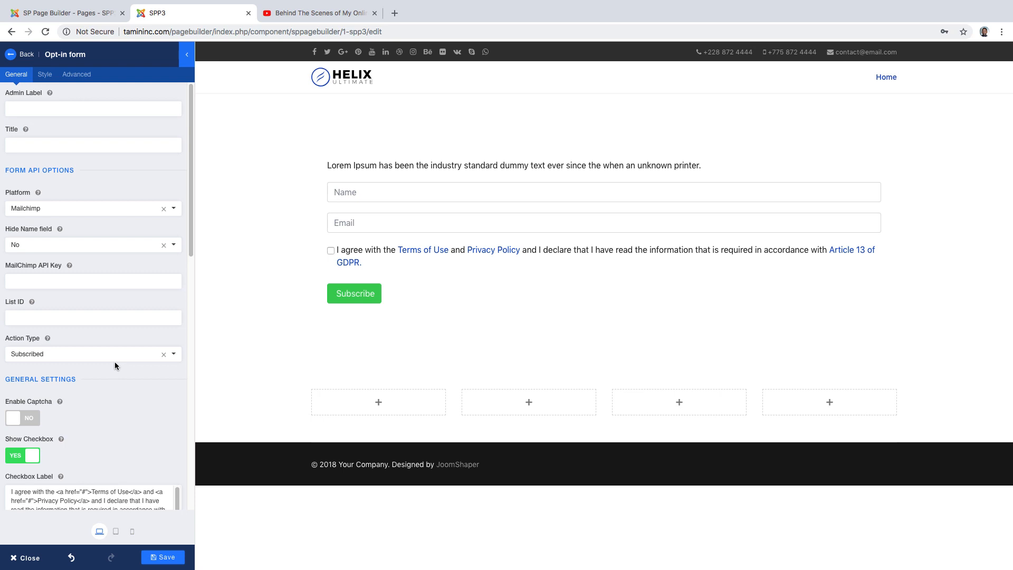
{"action": "left_click", "coordinate": [173, 208]}
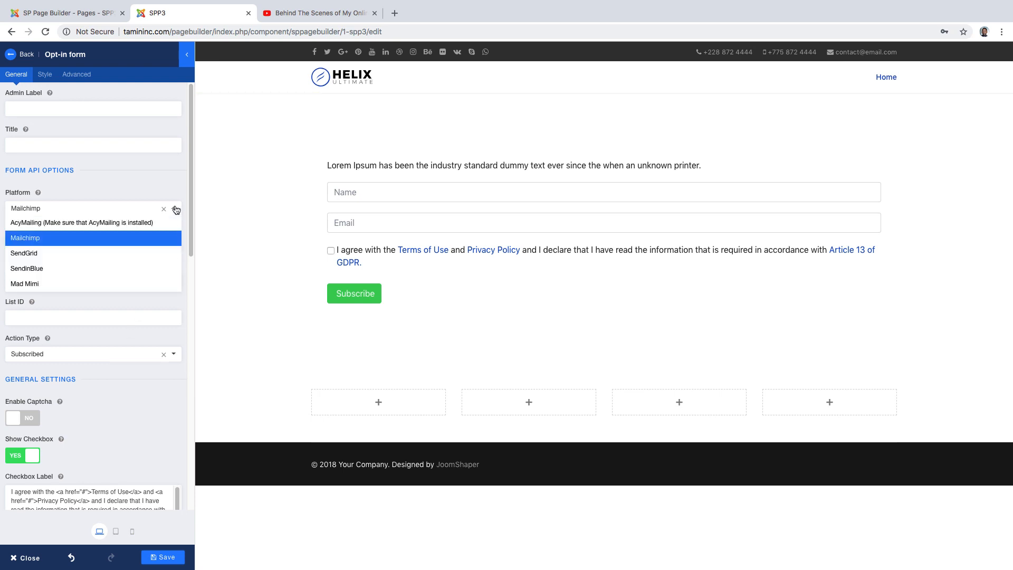
{"action": "mouse_move", "coordinate": [86, 222]}
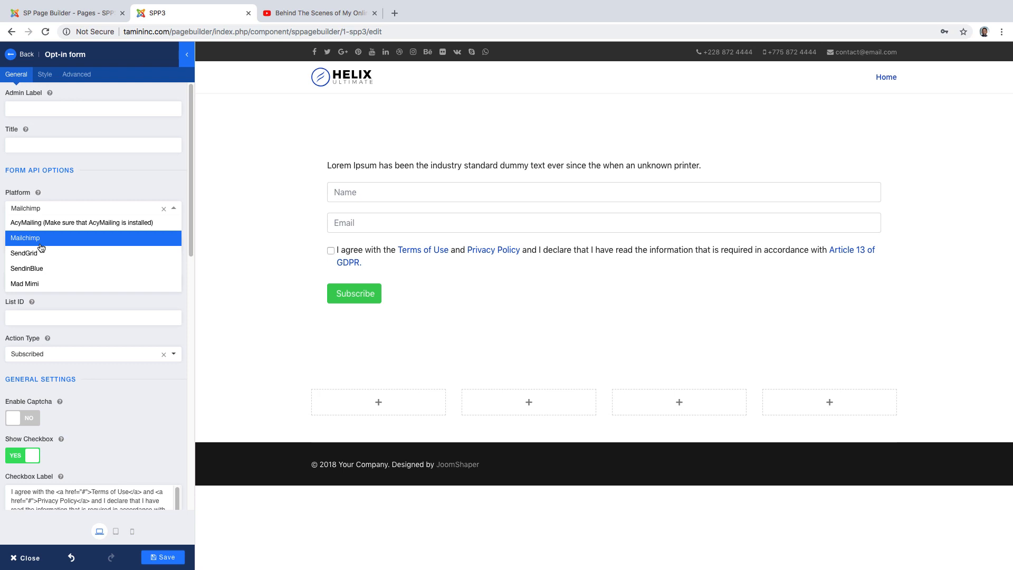
{"action": "mouse_move", "coordinate": [52, 222]}
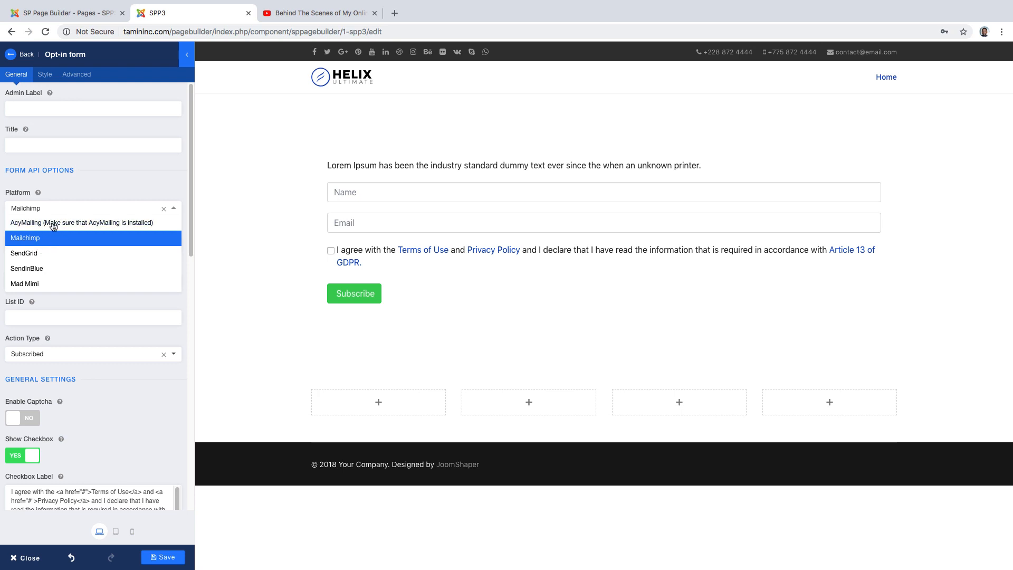
{"action": "mouse_move", "coordinate": [57, 245]}
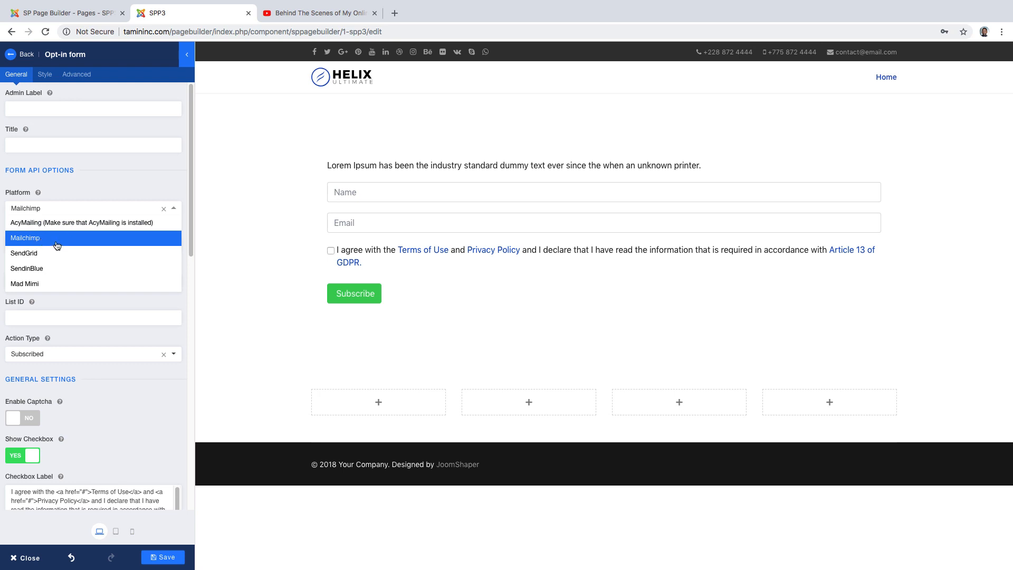
{"action": "mouse_move", "coordinate": [109, 176]}
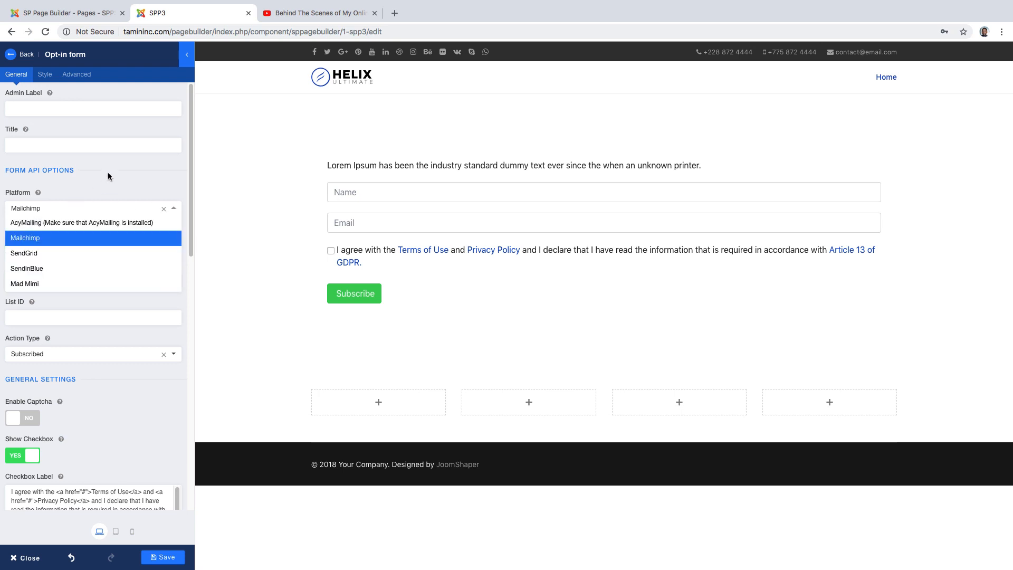
{"action": "left_click", "coordinate": [26, 238]}
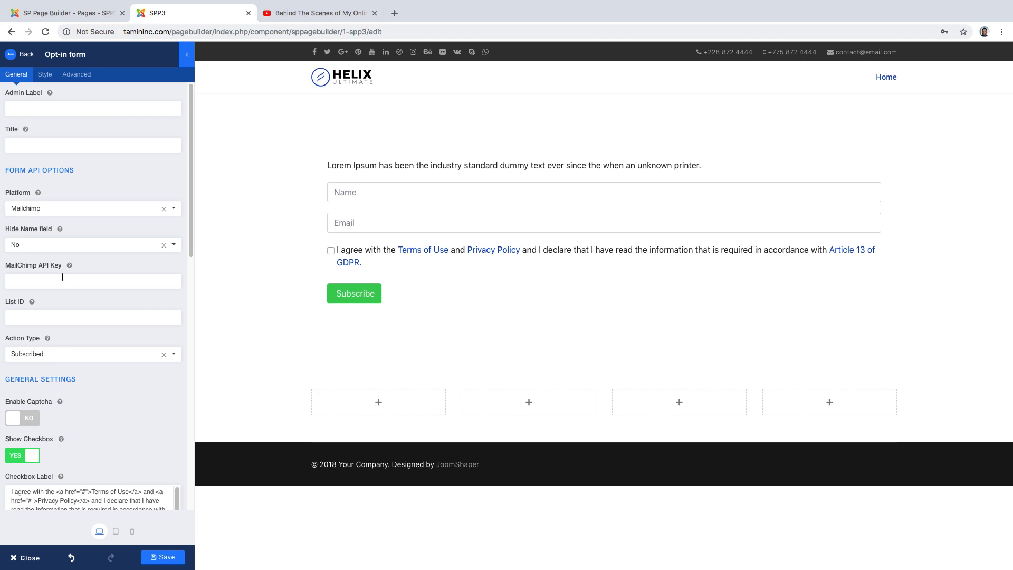
{"action": "mouse_move", "coordinate": [60, 264]}
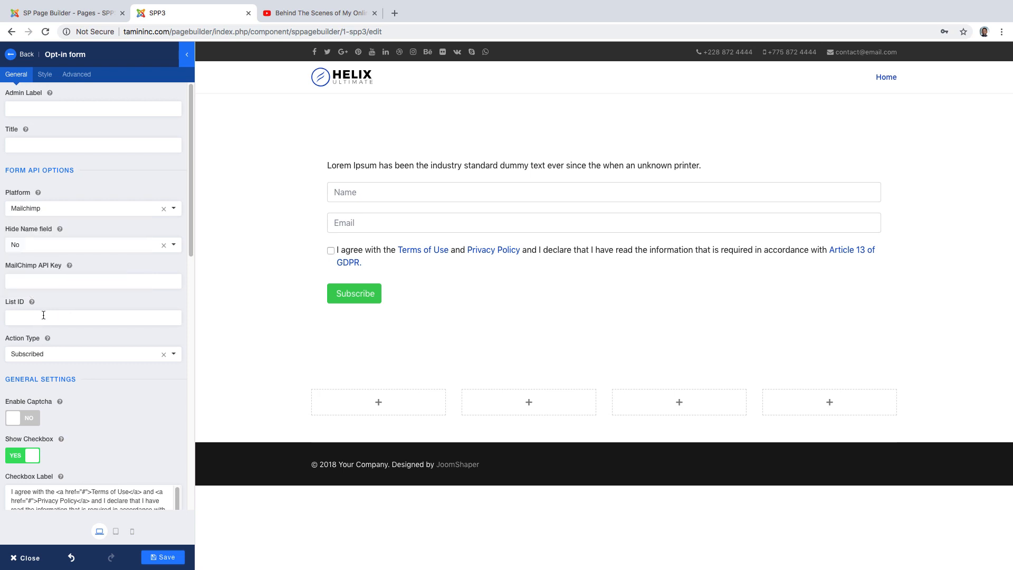
{"action": "left_click", "coordinate": [298, 255]}
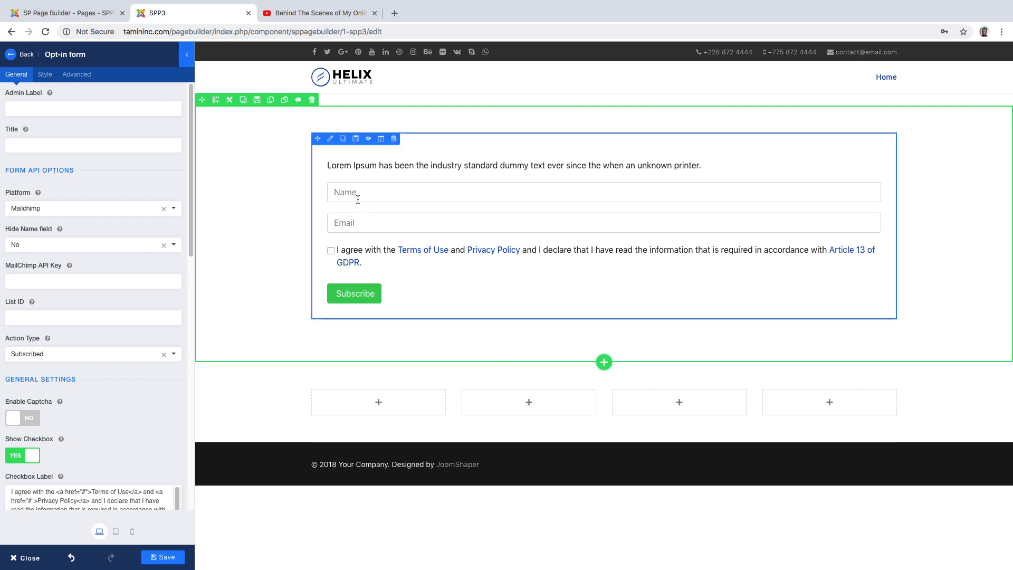
{"action": "left_click", "coordinate": [354, 293]}
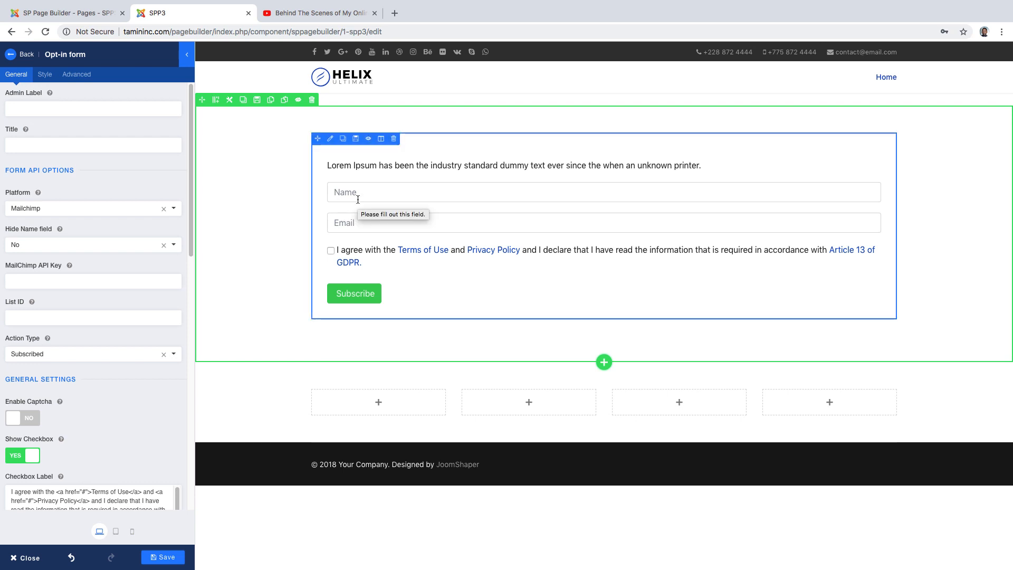
{"action": "left_click", "coordinate": [92, 208]}
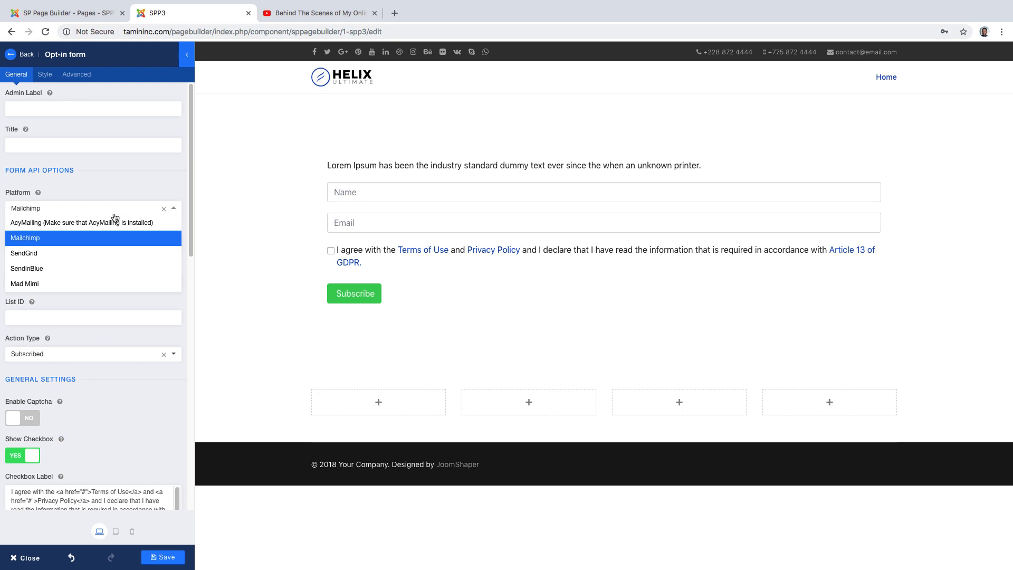
Try AcyMailing, SendGrid and SendinBlue, then choose Mad Mimi as the platform
{"action": "left_click", "coordinate": [81, 222]}
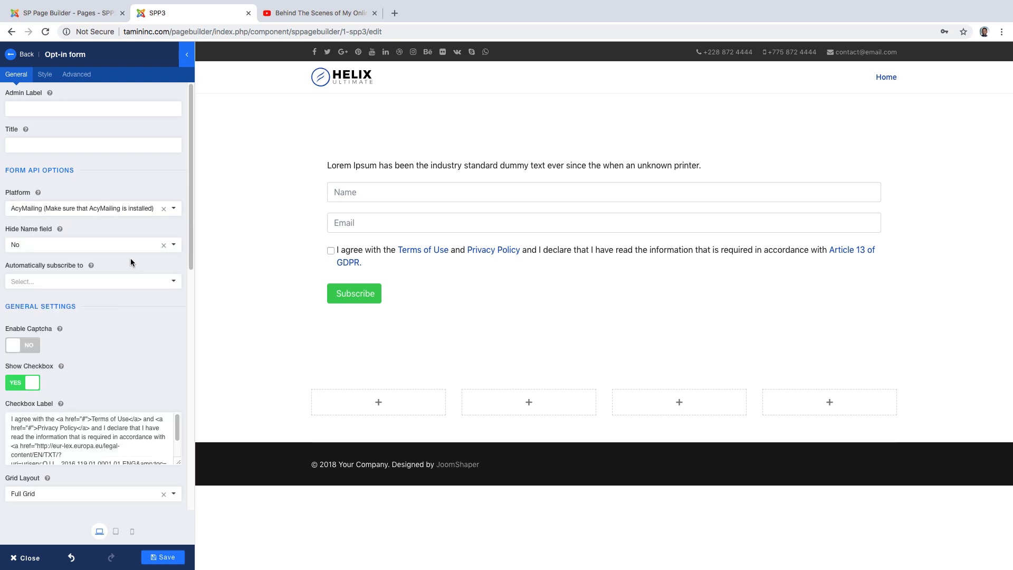
{"action": "mouse_move", "coordinate": [108, 247]}
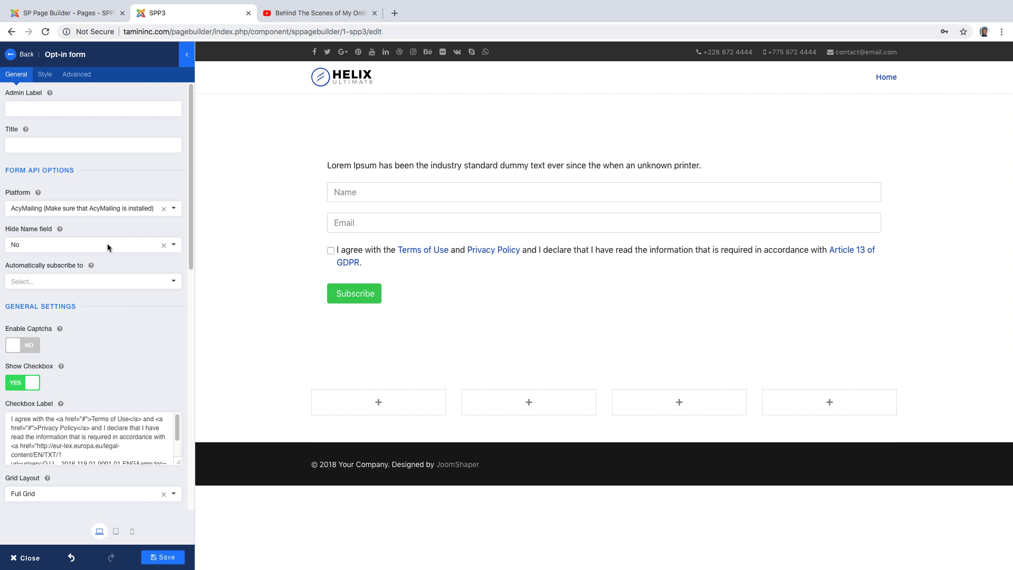
{"action": "left_click", "coordinate": [92, 208]}
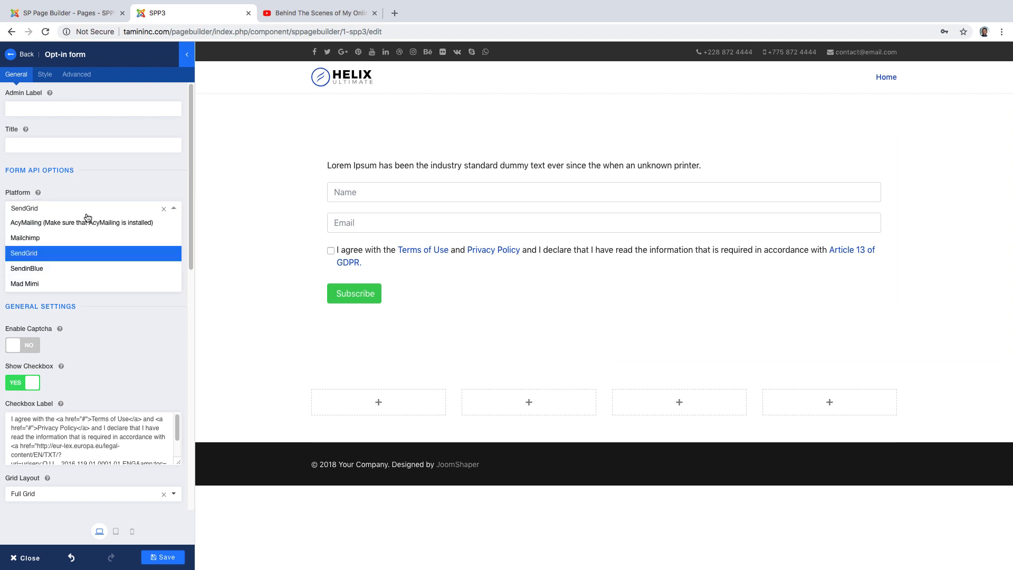
{"action": "left_click", "coordinate": [26, 268]}
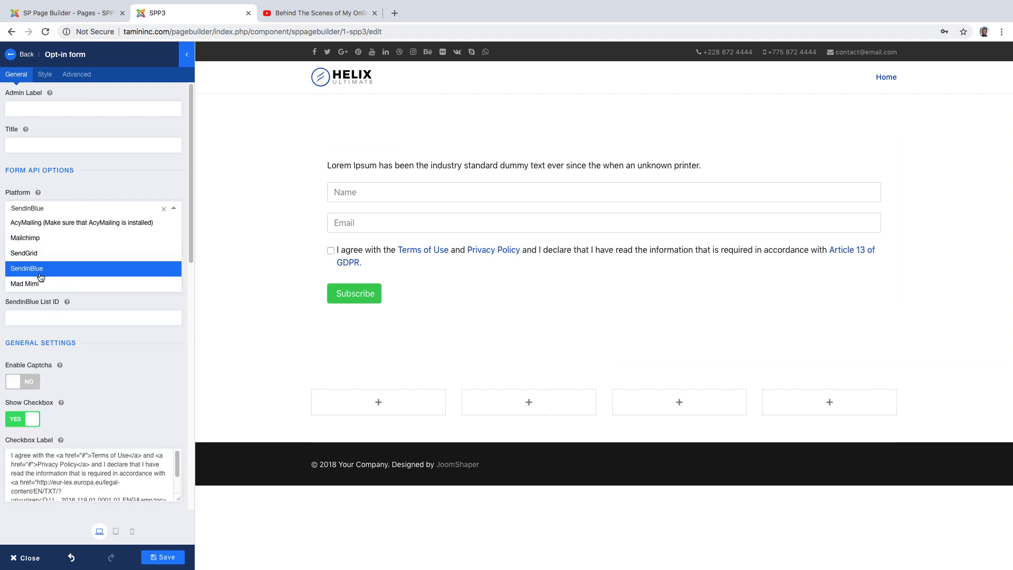
{"action": "left_click", "coordinate": [26, 284]}
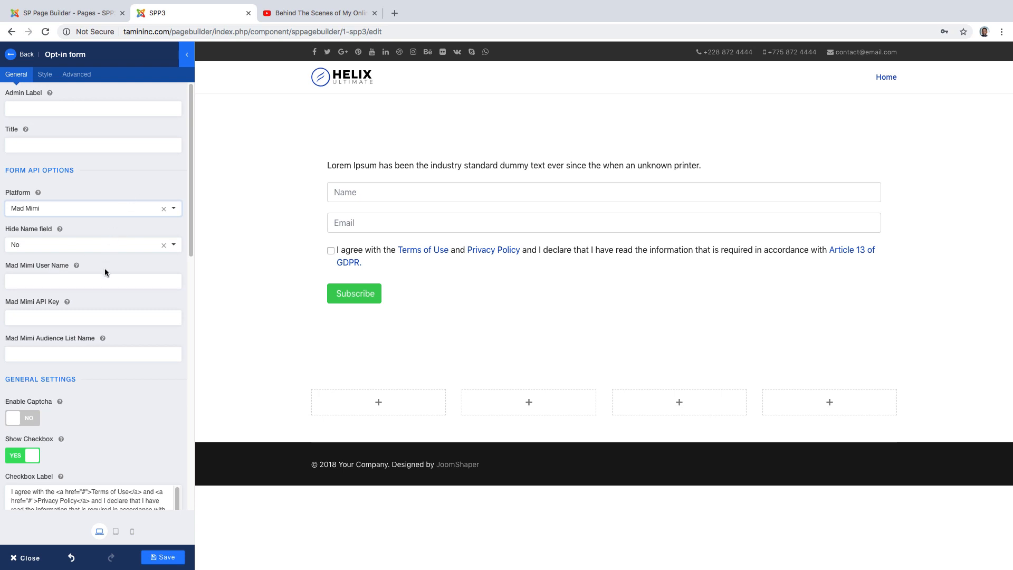
{"action": "scroll", "scroll_direction": "down", "scroll_amount": 3}
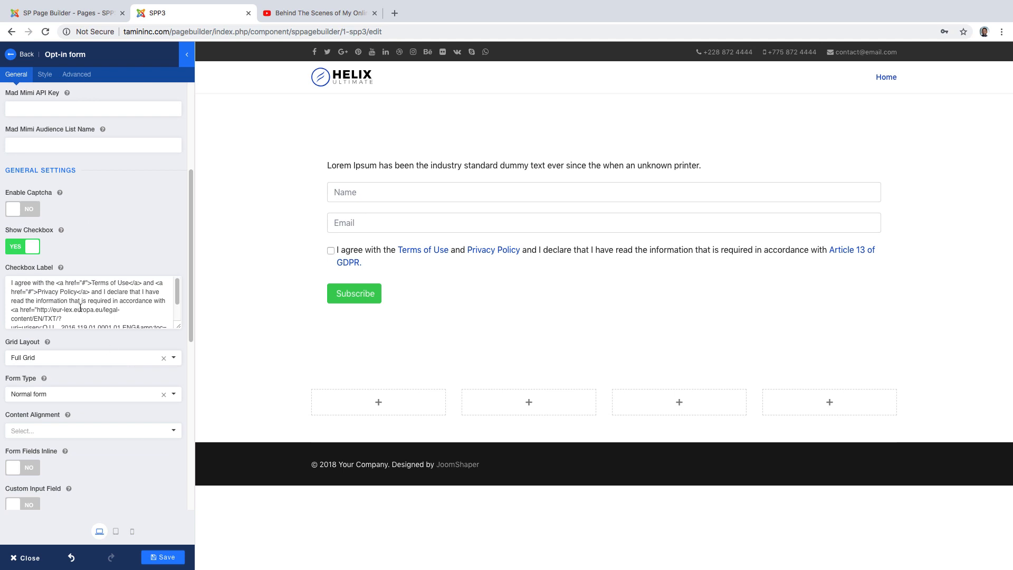
Toggle Show Checkbox off and back on, keeping the consent checkbox visible
{"action": "left_click", "coordinate": [22, 247]}
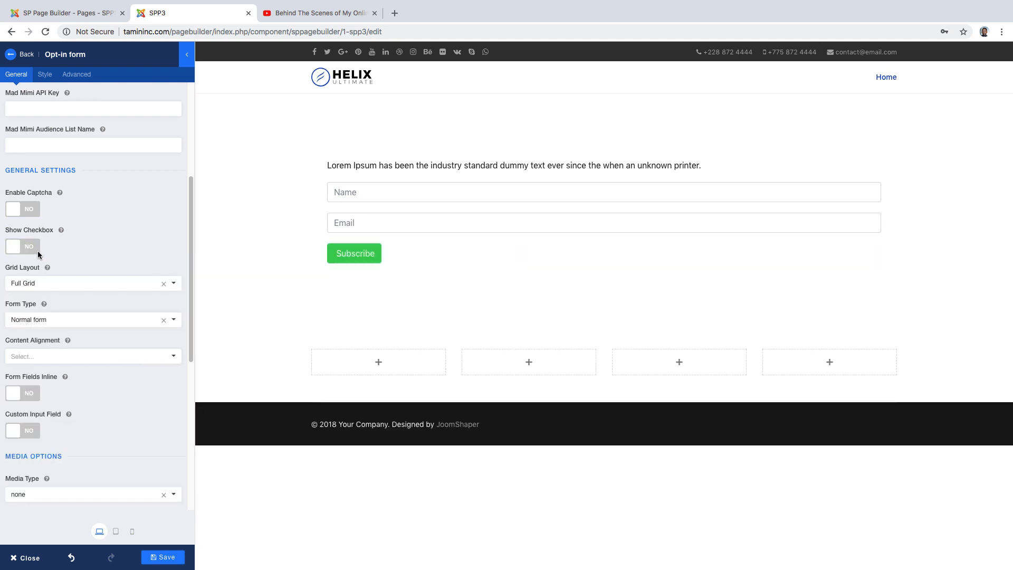
{"action": "left_click", "coordinate": [21, 247]}
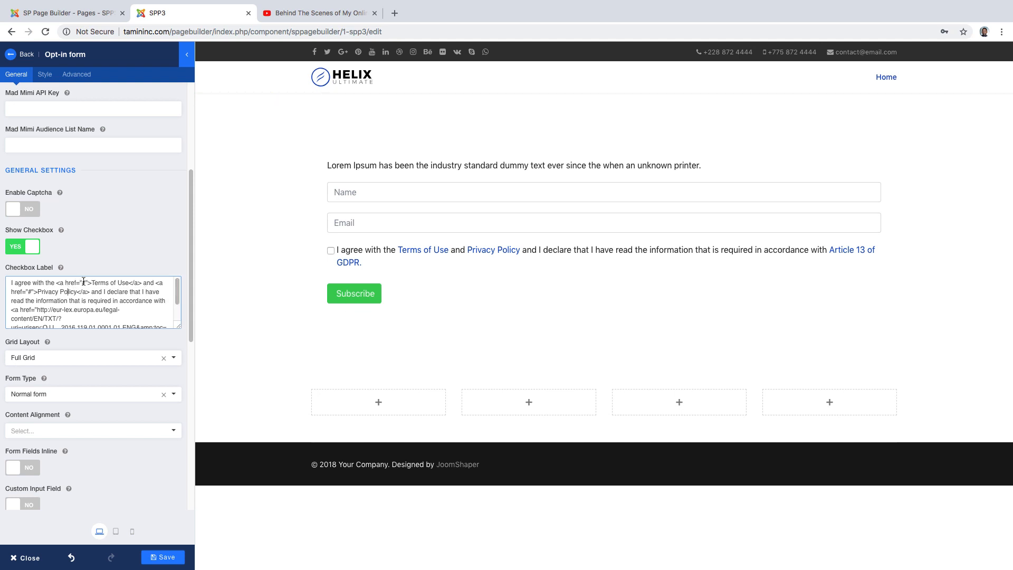
{"action": "left_click", "coordinate": [22, 409]}
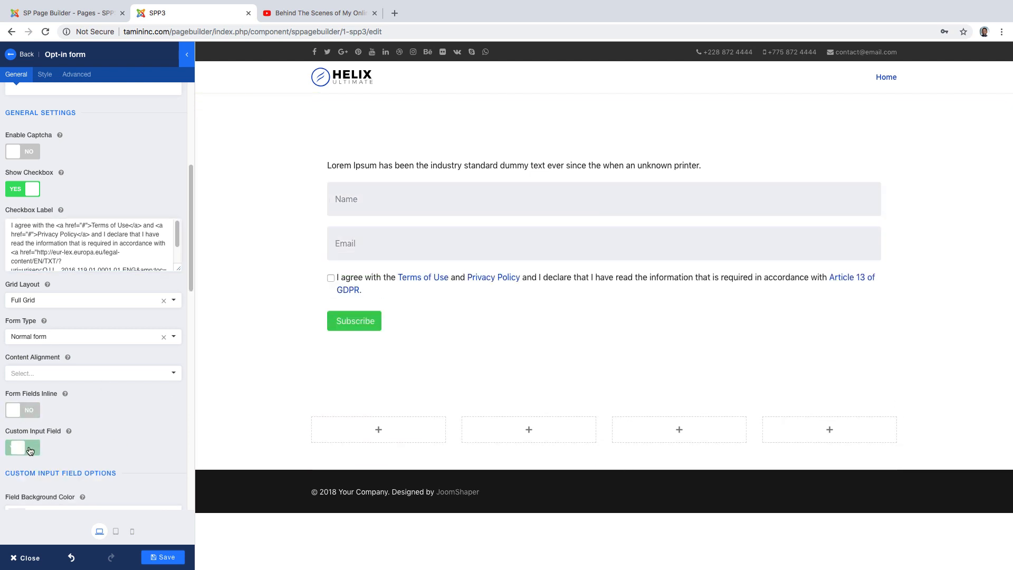
Turn on Custom Input Field and scroll down to its colour options
{"action": "left_click", "coordinate": [22, 447]}
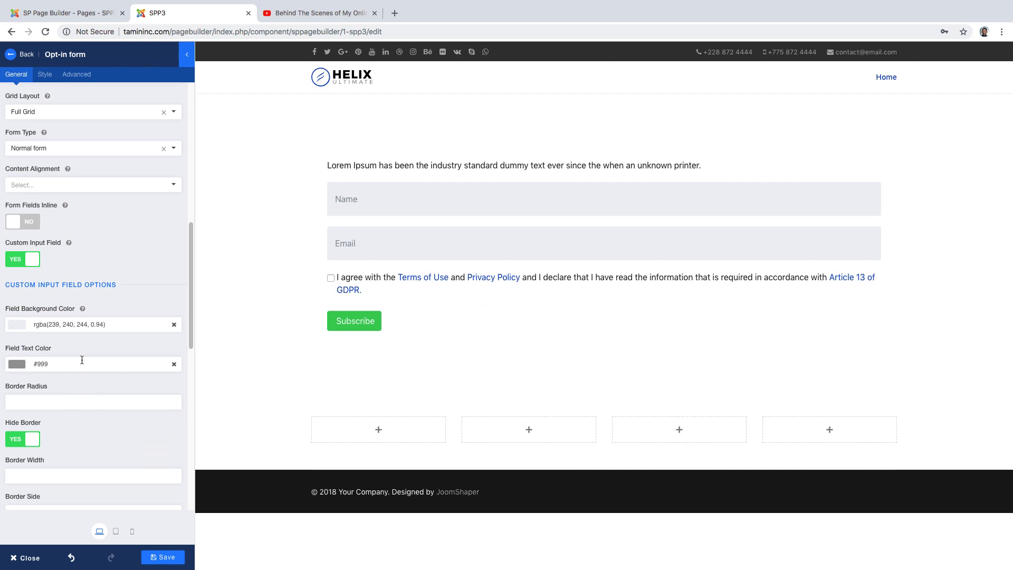
{"action": "scroll", "scroll_direction": "down", "scroll_amount": 3}
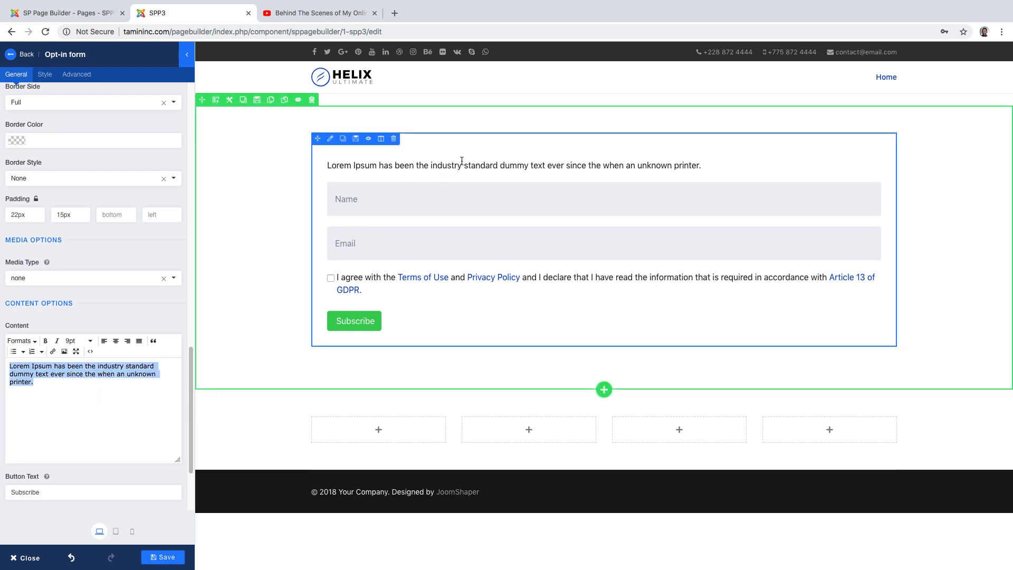
Replace the Lorem Ipsum content text with 'Form'
{"action": "type", "text": "F"}
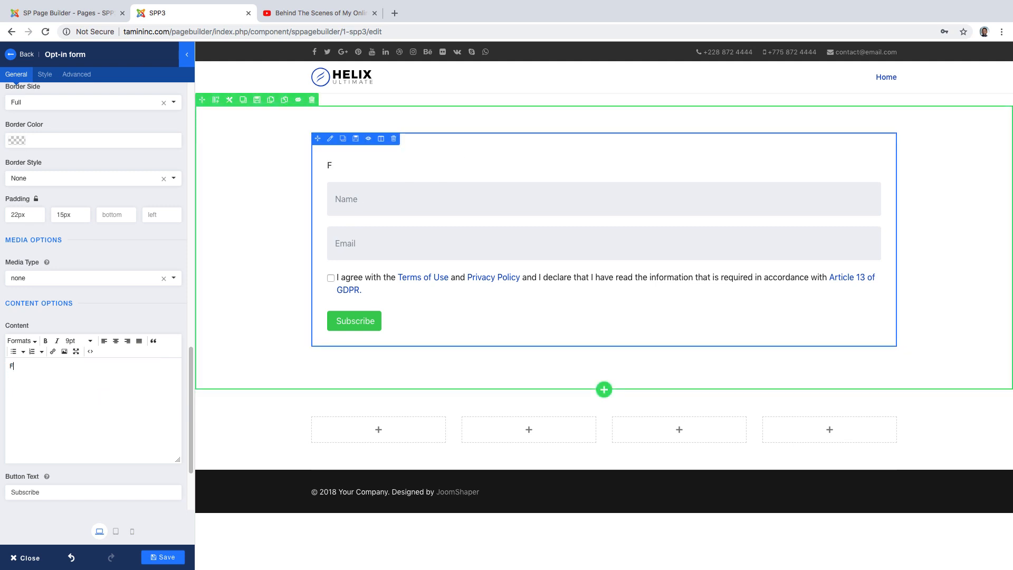
{"action": "type", "text": "orm"}
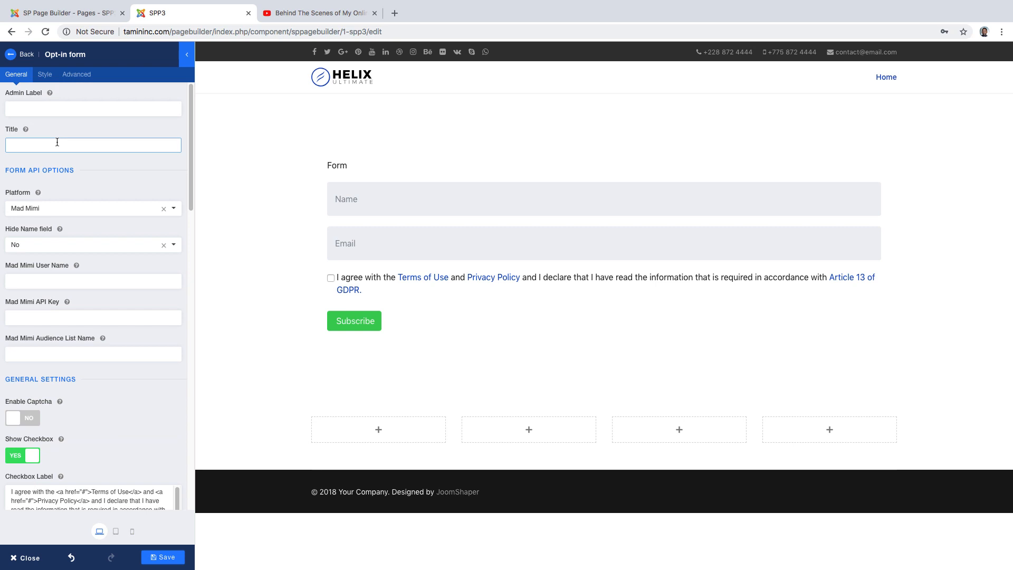
Enter 'Optin Form' as the title and view the Form Type choices
{"action": "type", "text": "Optin Form"}
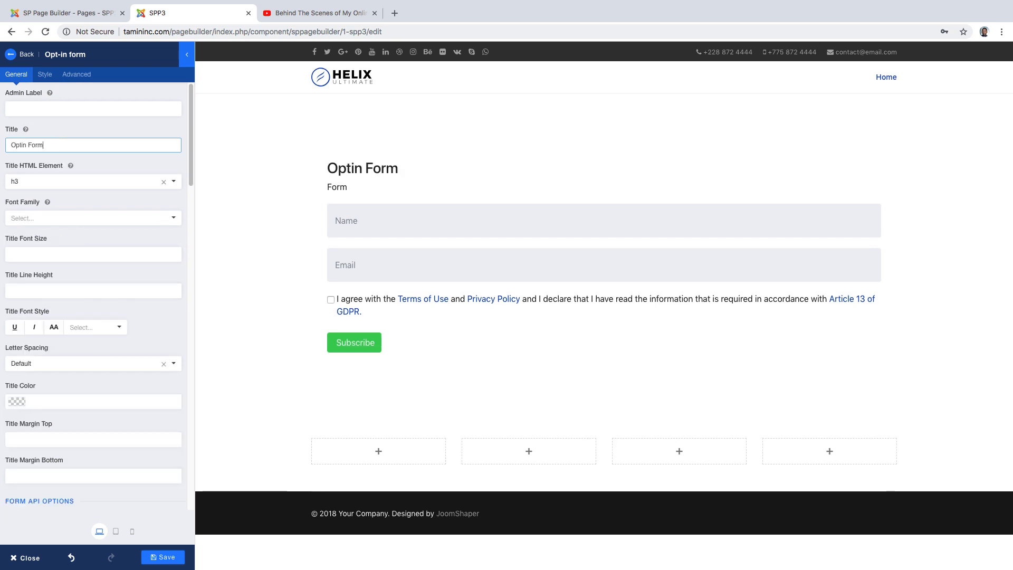
{"action": "scroll", "scroll_direction": "down", "scroll_amount": 3}
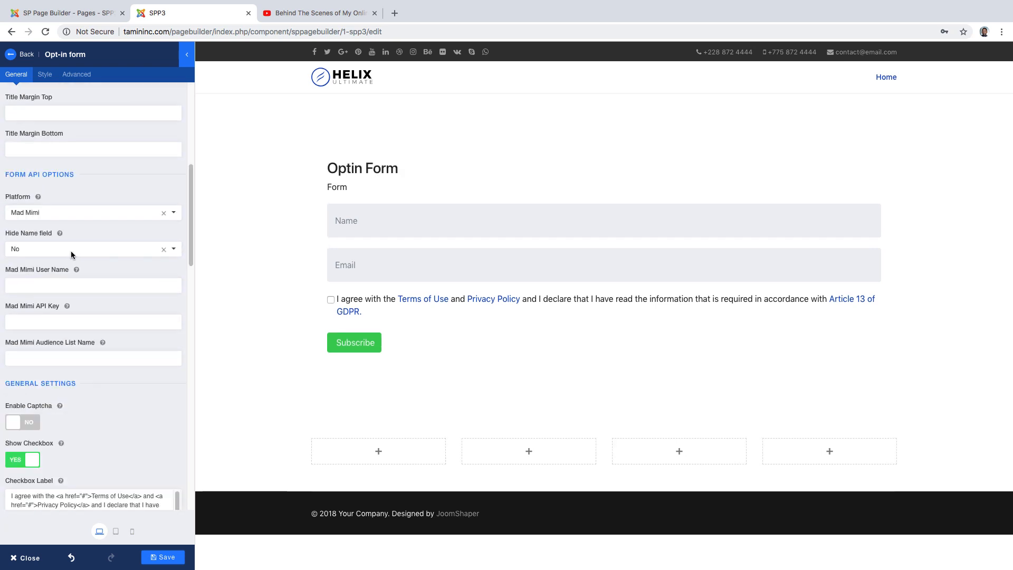
{"action": "scroll", "scroll_direction": "down", "scroll_amount": 3}
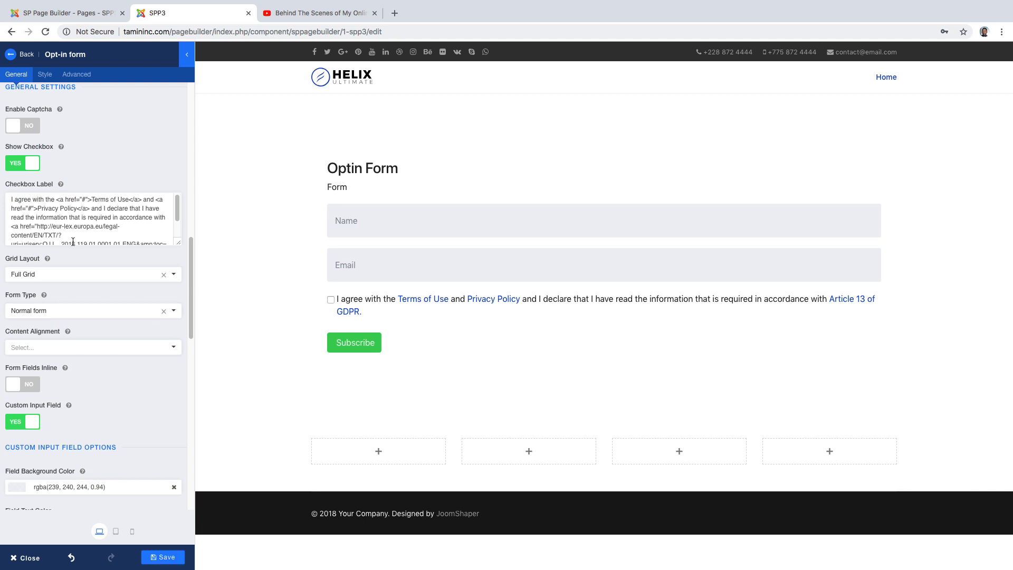
{"action": "left_click", "coordinate": [90, 311]}
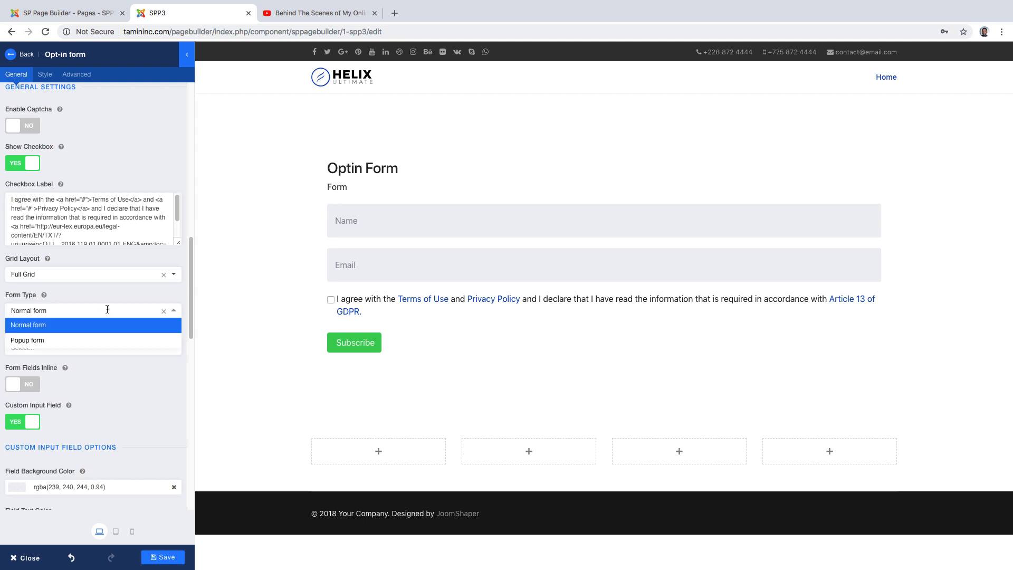